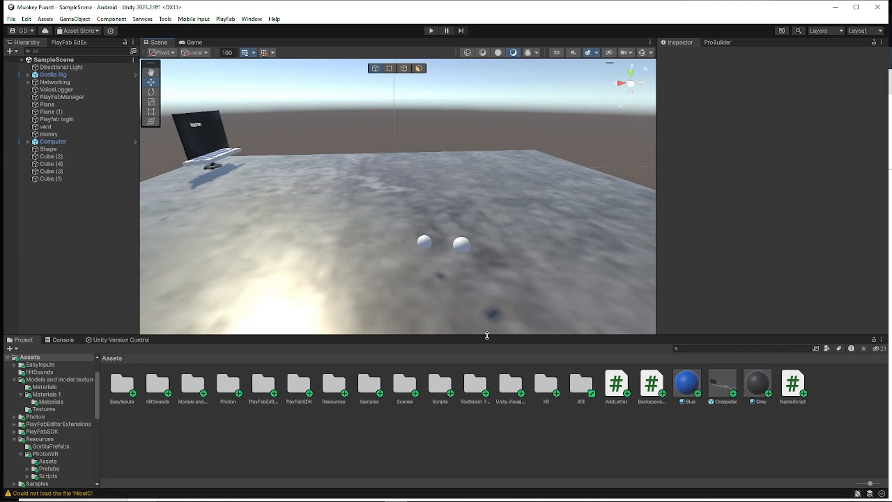
{"action": "mouse_move", "coordinate": [277, 177]}
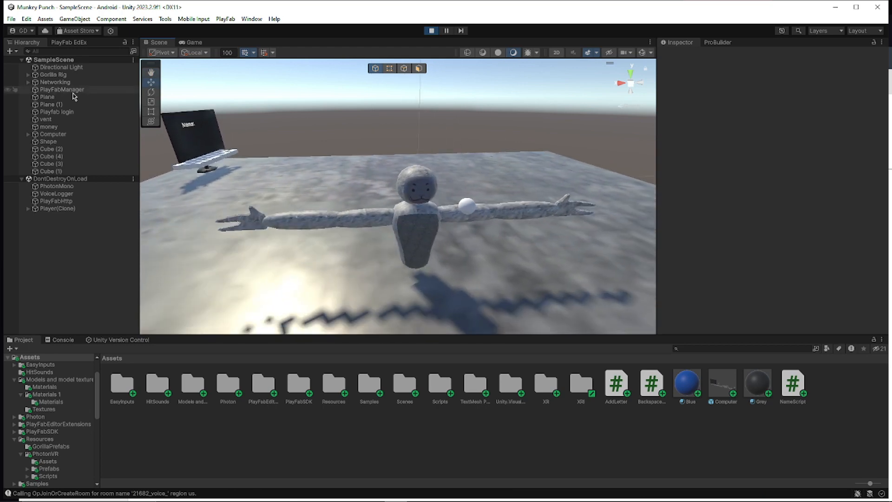
Expand the Gorilla Rig and inspect its Trackables, LeftHand Controller and hand Sphere in the Inspector.
{"action": "left_click", "coordinate": [28, 75]}
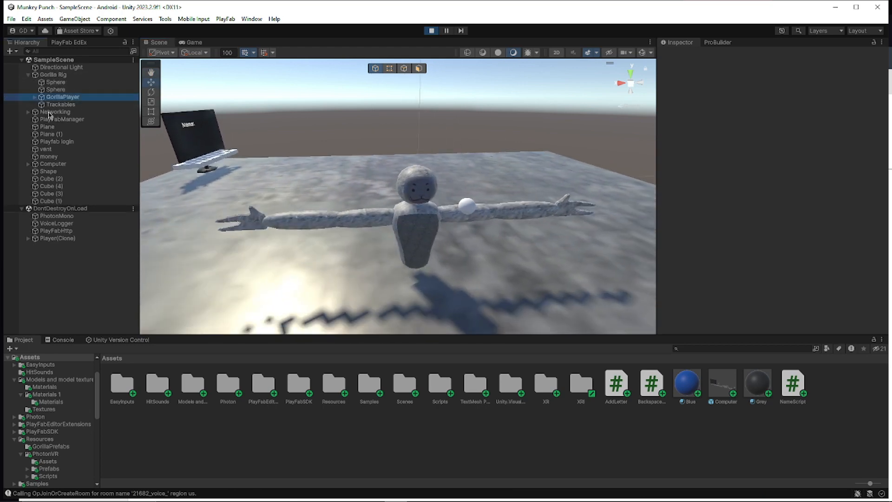
{"action": "left_click", "coordinate": [61, 127]}
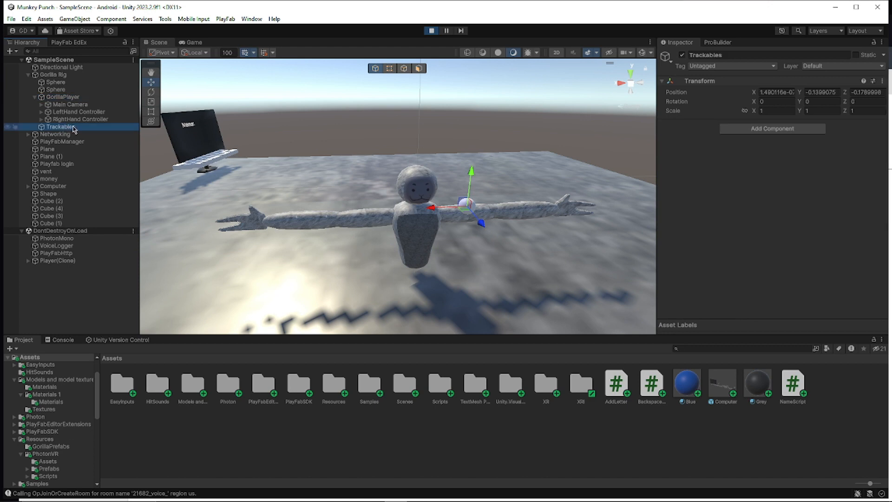
{"action": "left_click", "coordinate": [78, 112]}
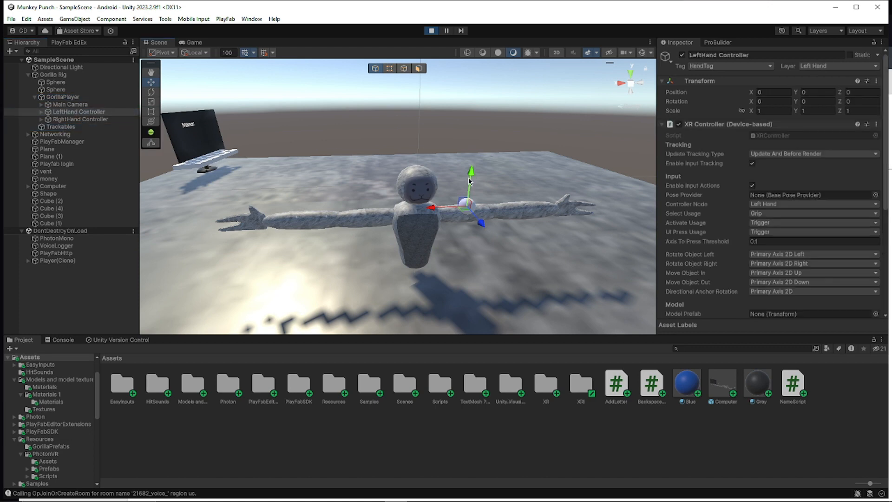
{"action": "left_click", "coordinate": [468, 206]}
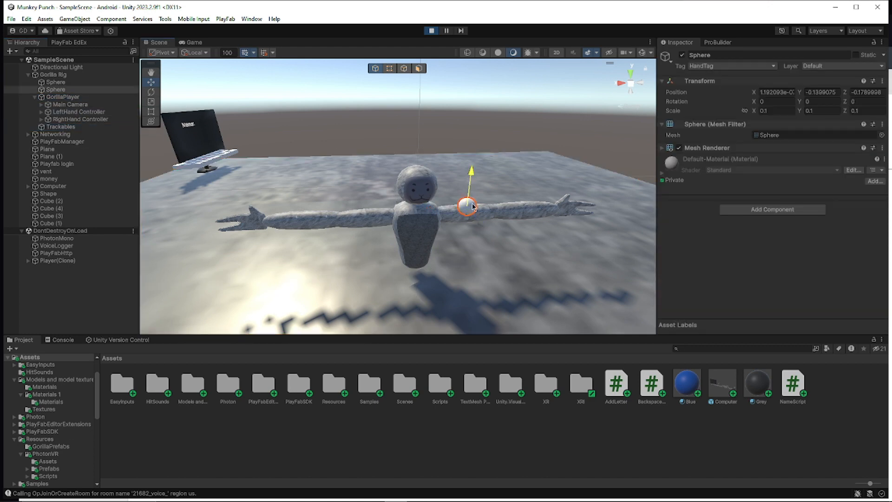
{"action": "left_click", "coordinate": [78, 112]}
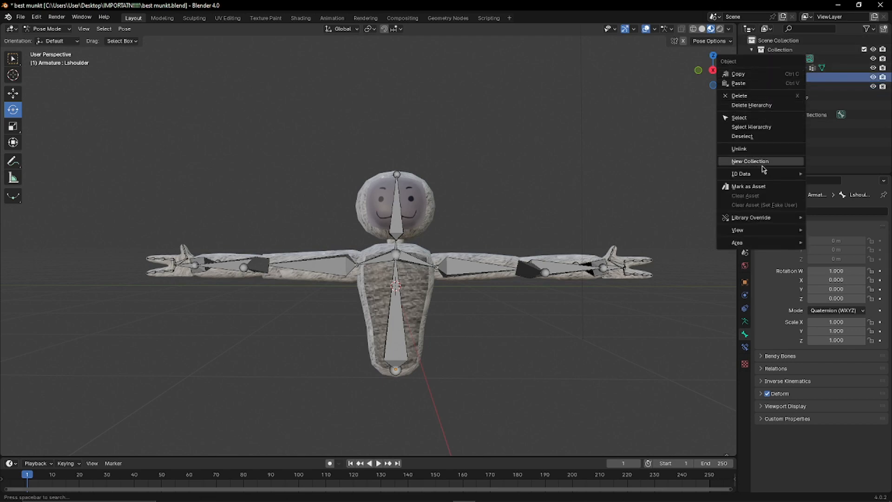
{"action": "mouse_move", "coordinate": [771, 92]}
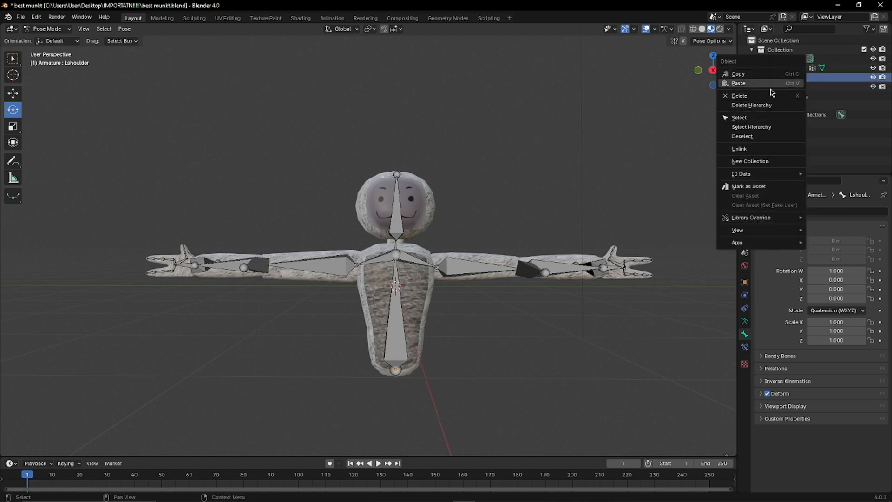
Select the rigged monkey's armature in the viewport to show its bones over the body.
{"action": "left_click", "coordinate": [387, 163]}
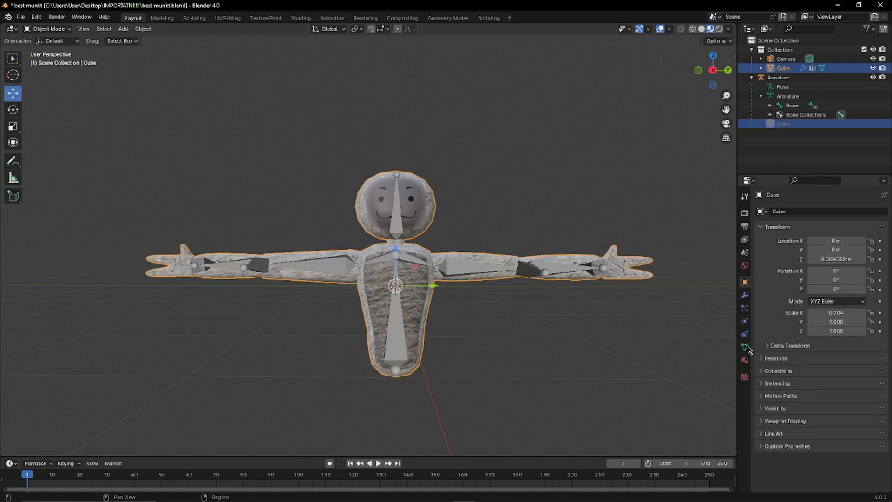
Review the Cube mesh's Principled BSDF material with its face image texture as base colour.
{"action": "left_click", "coordinate": [745, 360]}
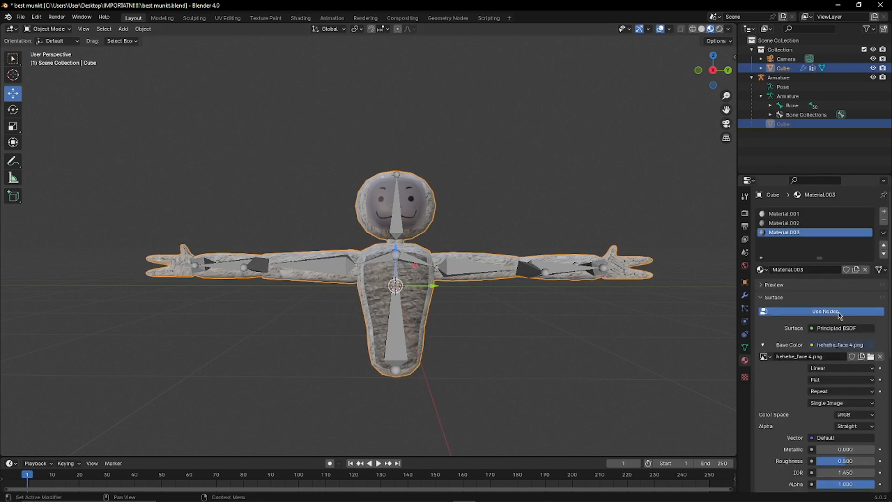
{"action": "scroll", "scroll_direction": "down", "scroll_amount": 3}
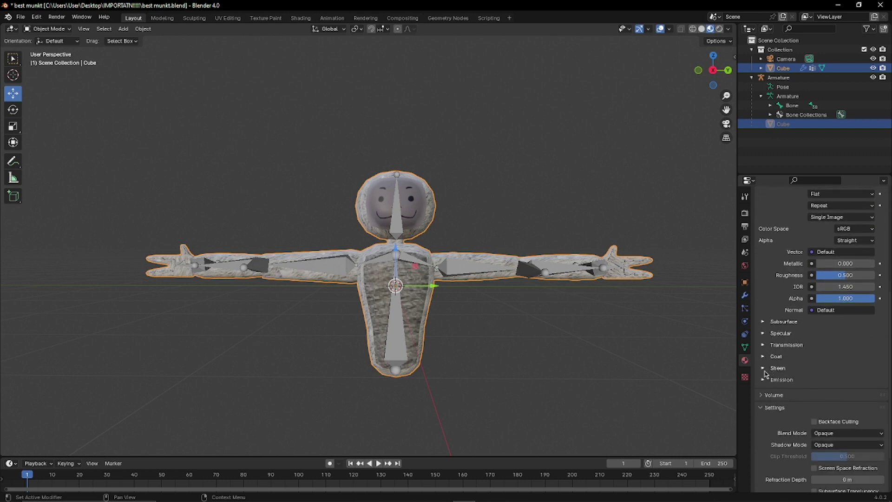
{"action": "left_click", "coordinate": [777, 367]}
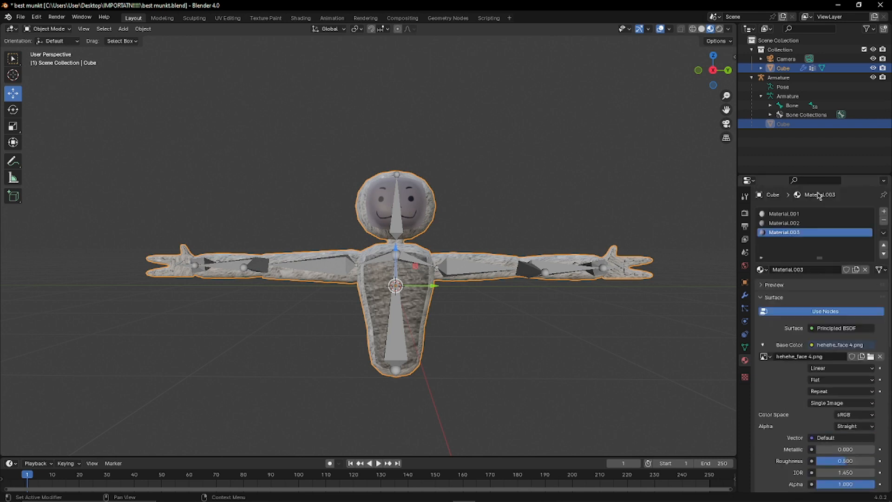
{"action": "left_click", "coordinate": [19, 16]}
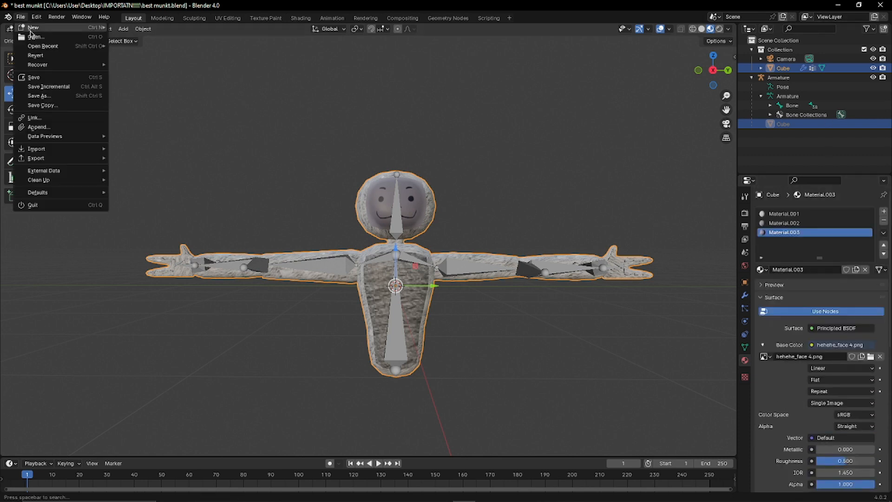
{"action": "mouse_move", "coordinate": [135, 109]}
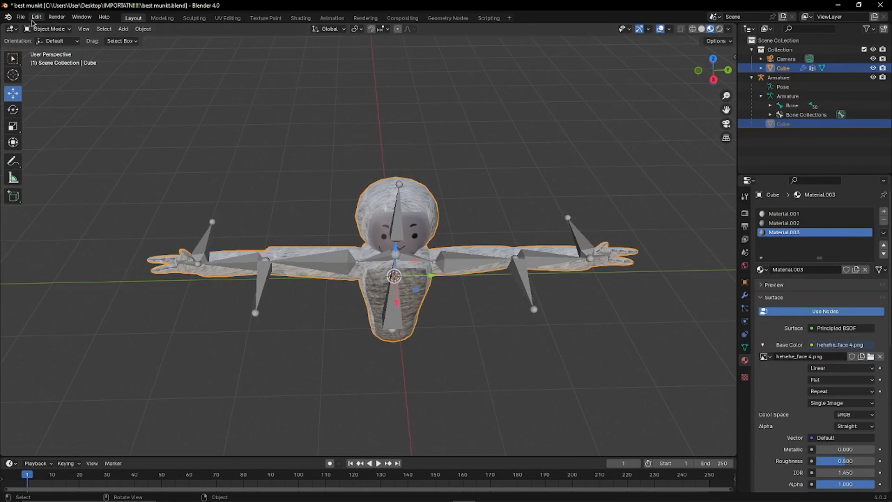
Save the rigged monkey as a new .blend copy in the desktop project folder with an edited name.
{"action": "left_click", "coordinate": [20, 17]}
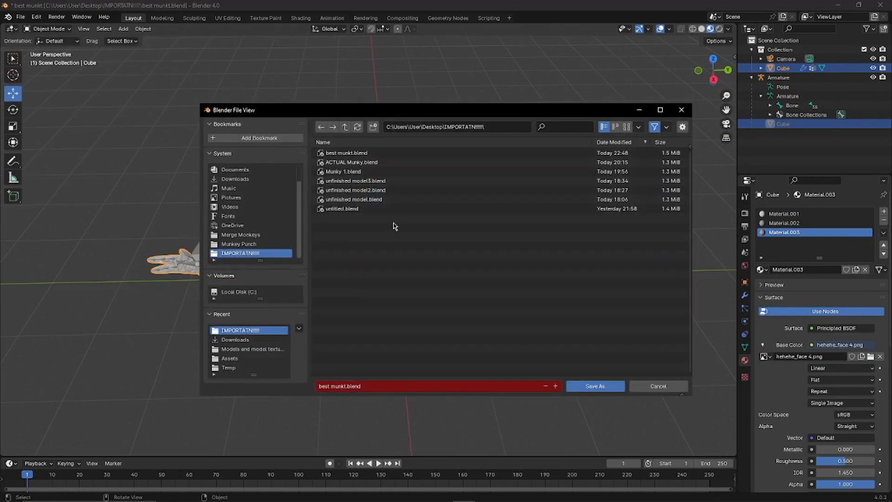
{"action": "left_click", "coordinate": [390, 386]}
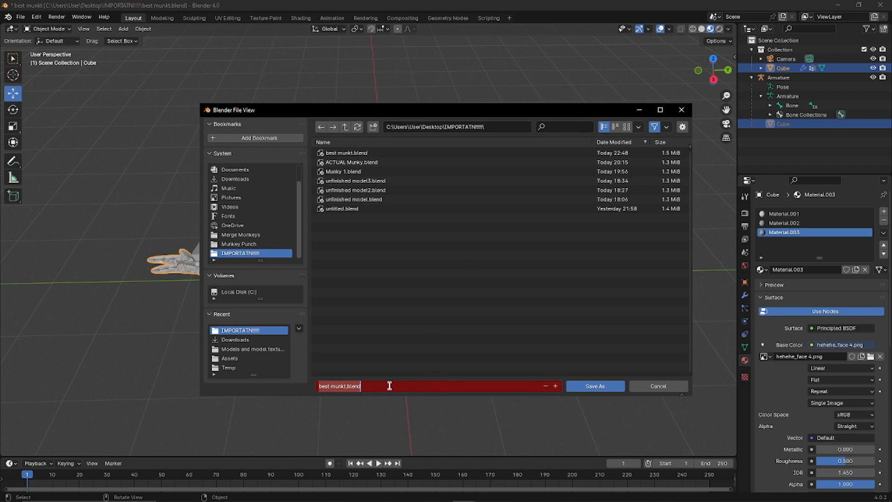
{"action": "type", "text": "ho"}
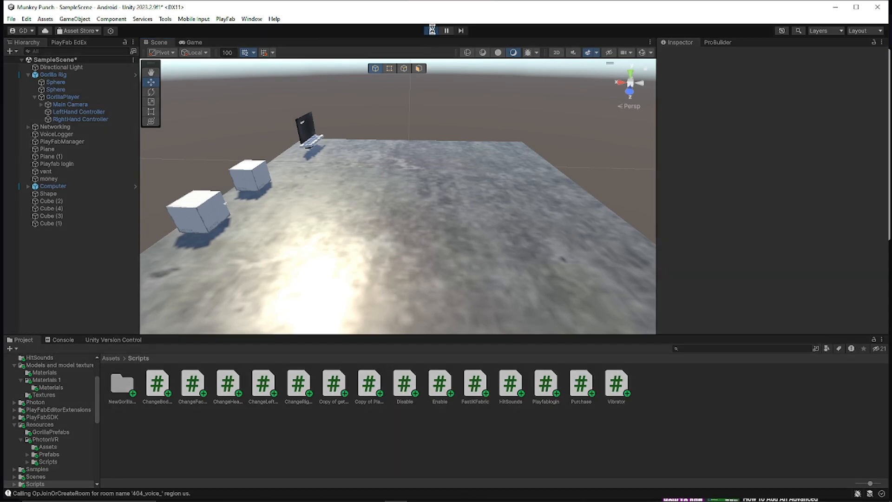
Run the scene, watch the monkey player's LeftHand Controller respond in Scene view, then stop Play.
{"action": "left_click", "coordinate": [431, 30]}
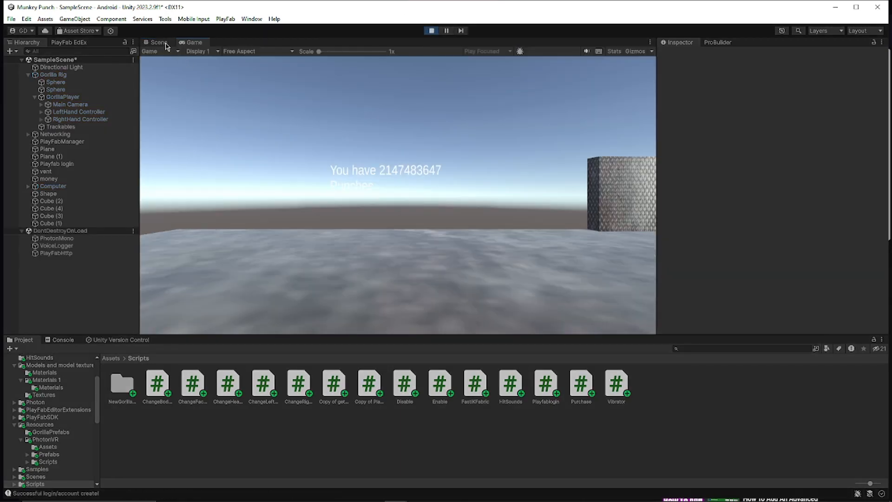
{"action": "left_click", "coordinate": [159, 43]}
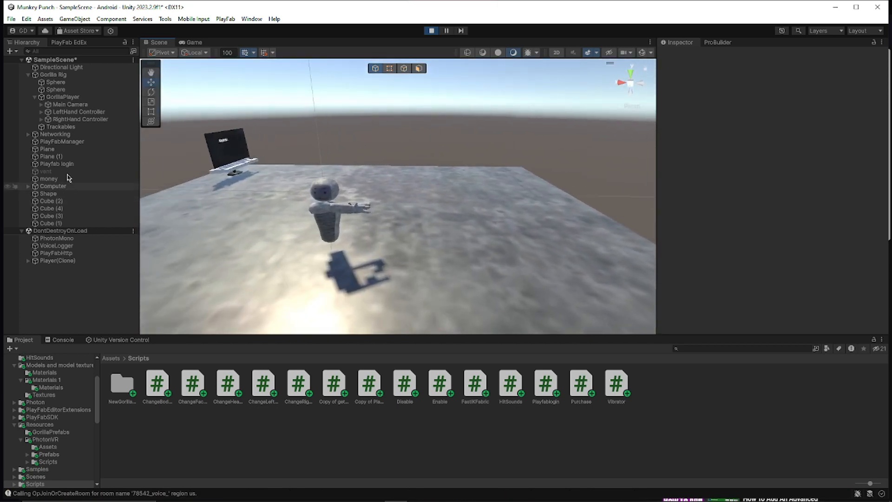
{"action": "left_click", "coordinate": [78, 112]}
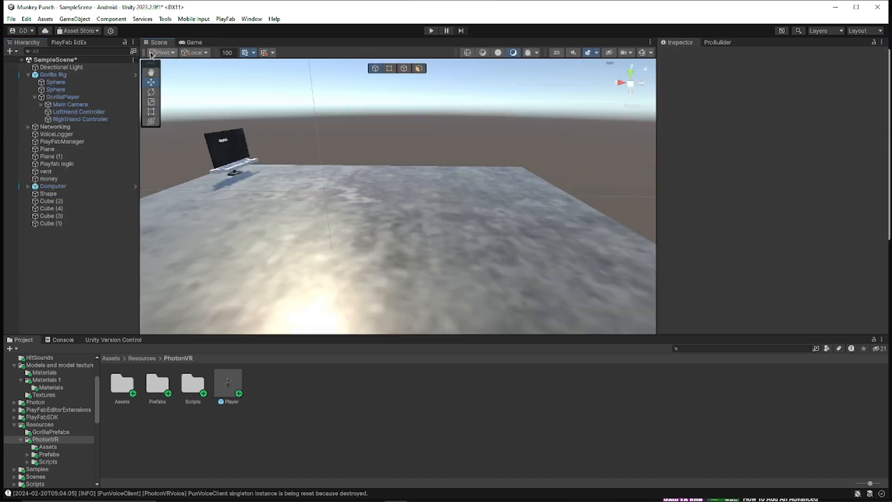
{"action": "left_click", "coordinate": [431, 31]}
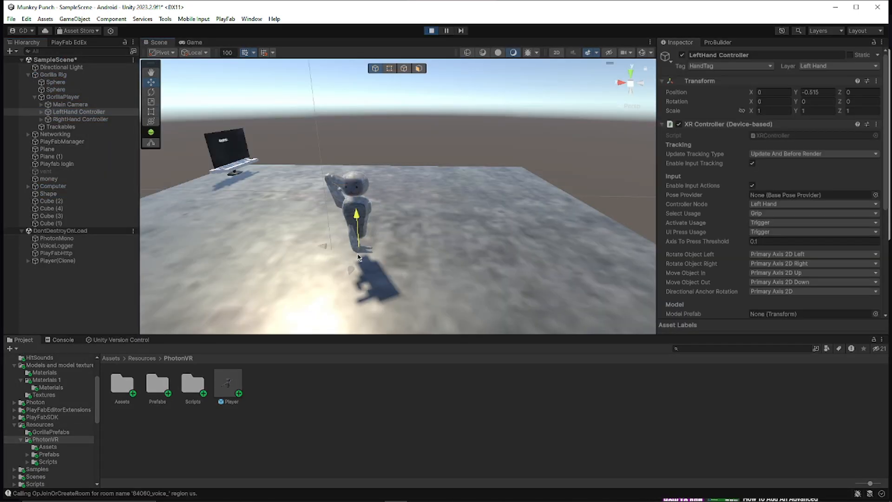